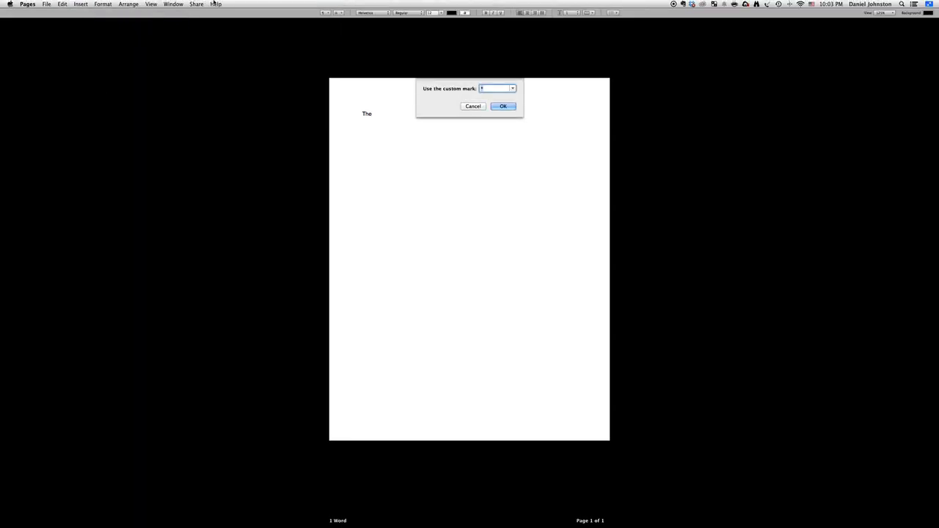
type("37")
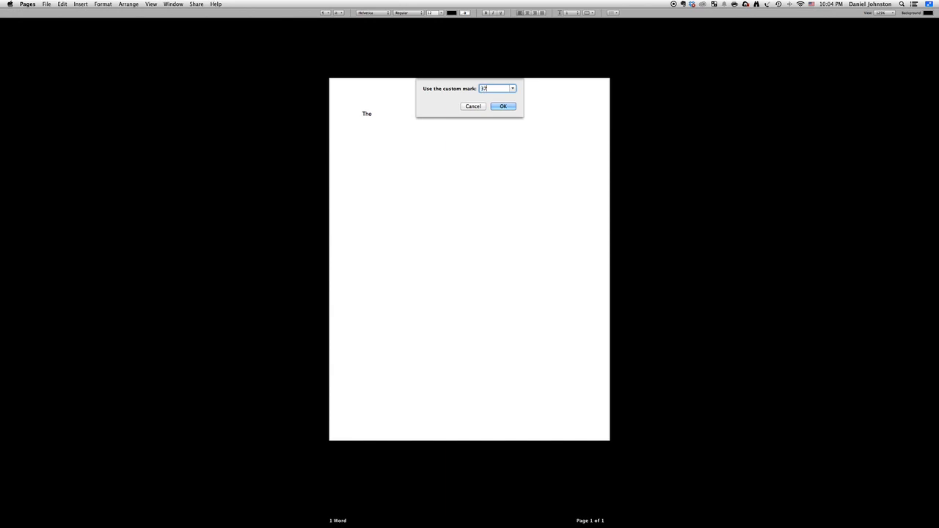